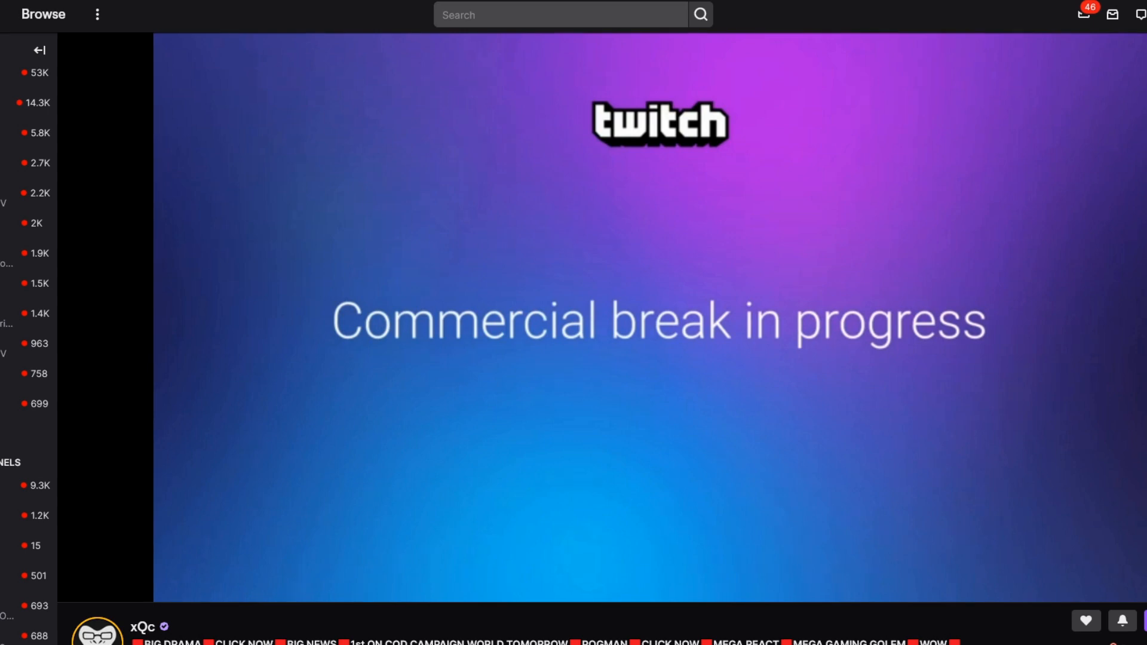
mouse_move(727, 243)
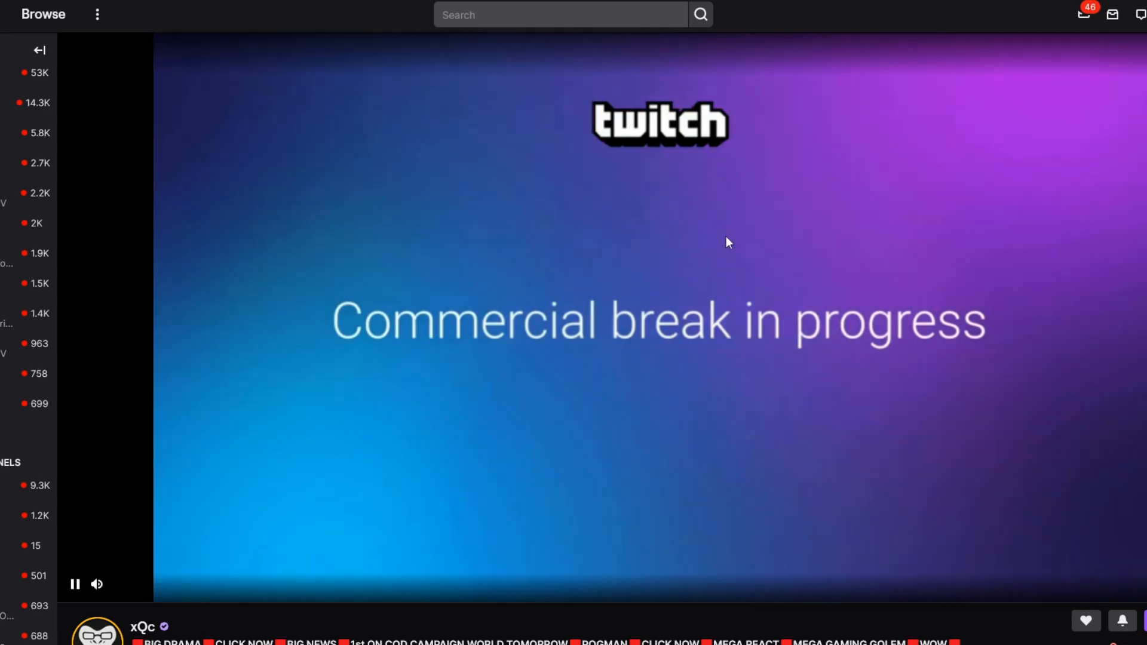
mouse_move(960, 610)
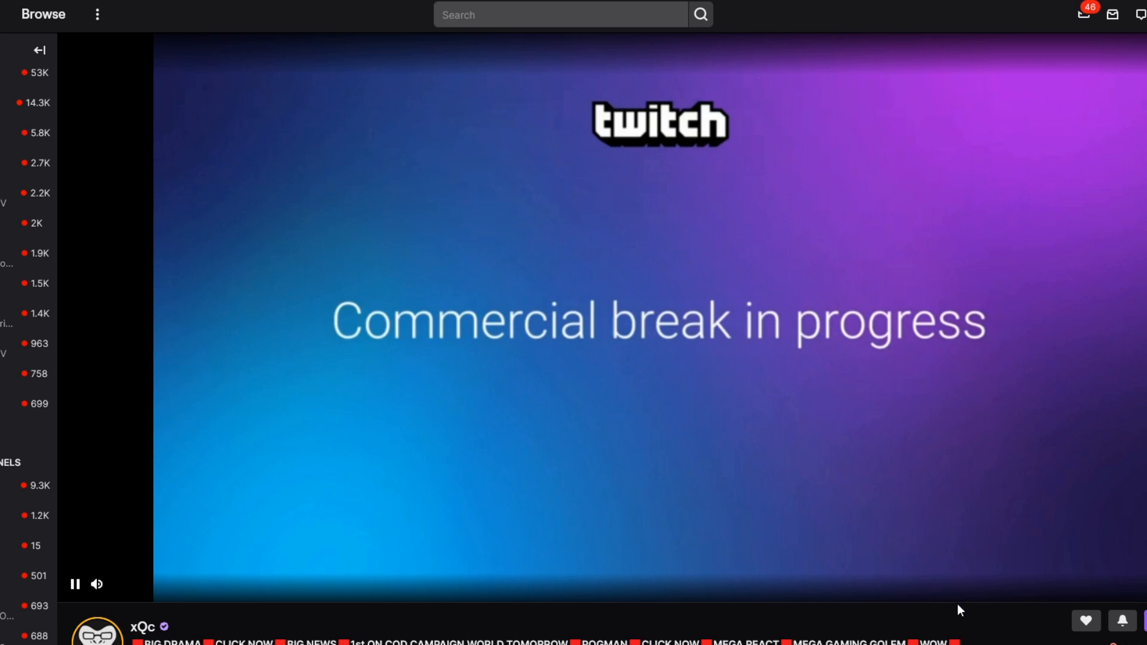
mouse_move(935, 605)
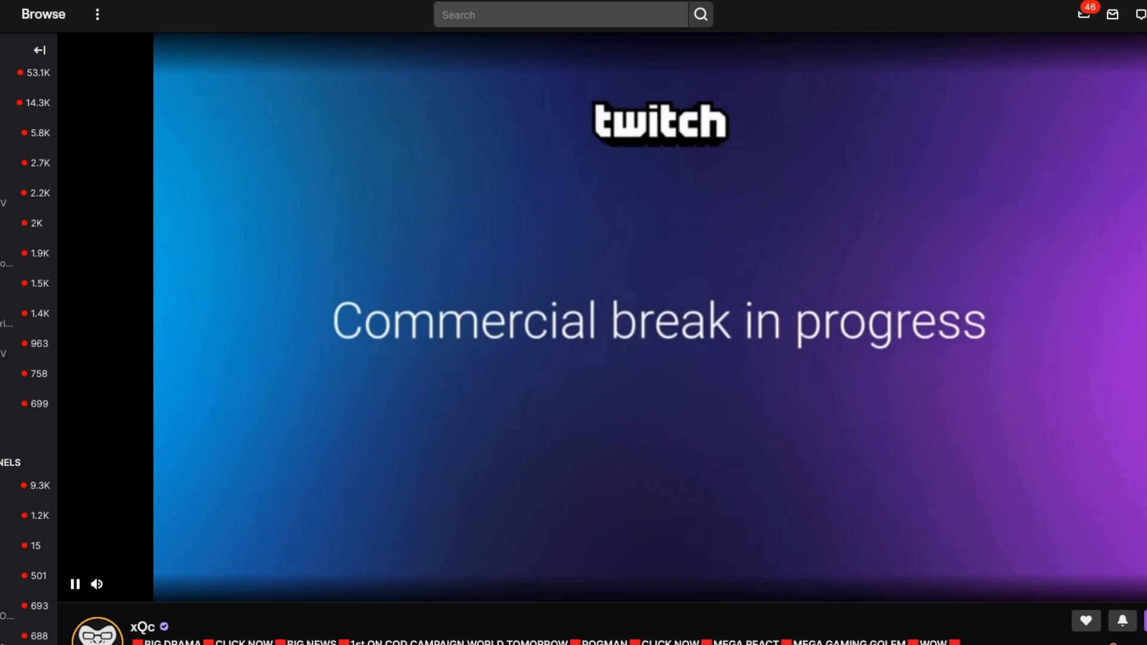
mouse_move(951, 606)
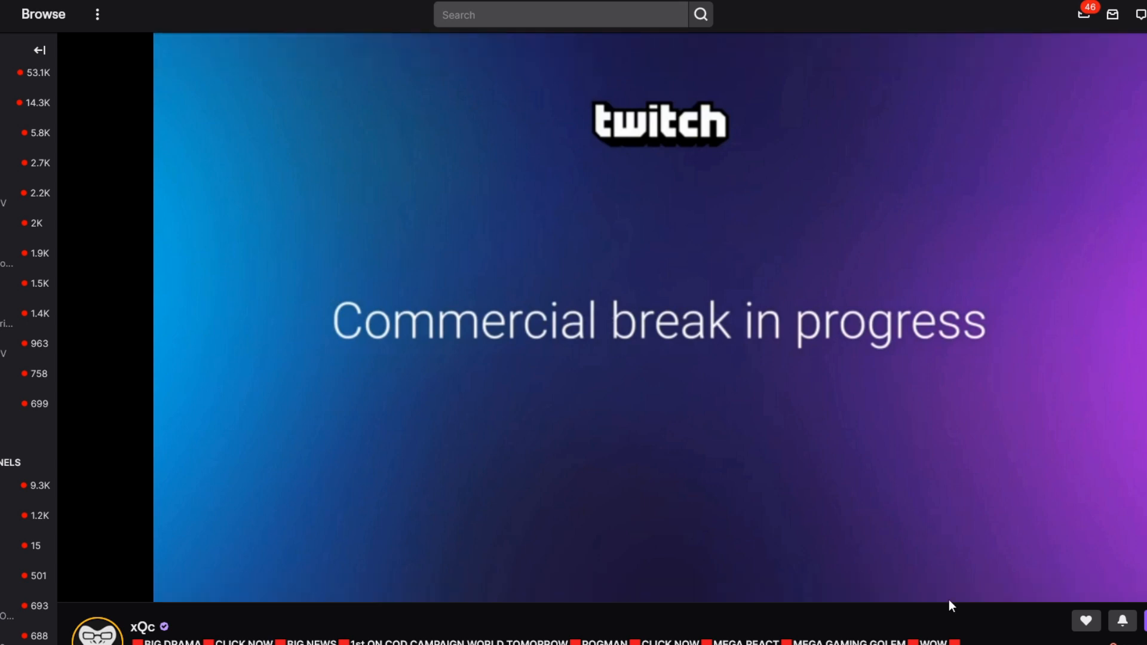